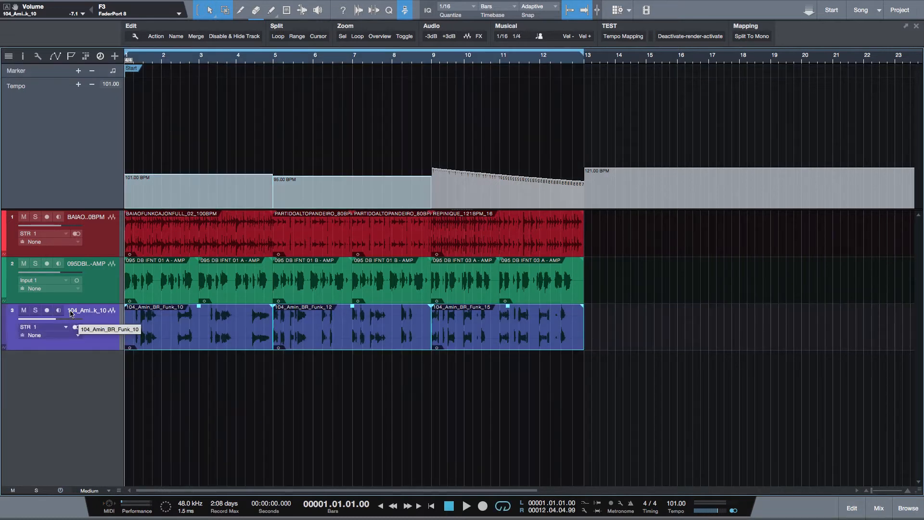
# Name the bar 1 marker Verse 1 and add a bar 5 marker named Chorus 1
pyautogui.click(467, 506)
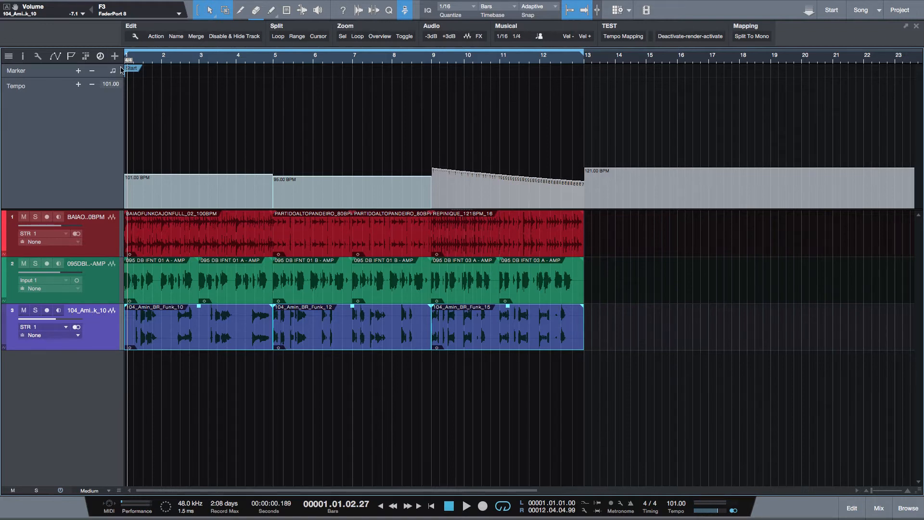
pyautogui.click(176, 36)
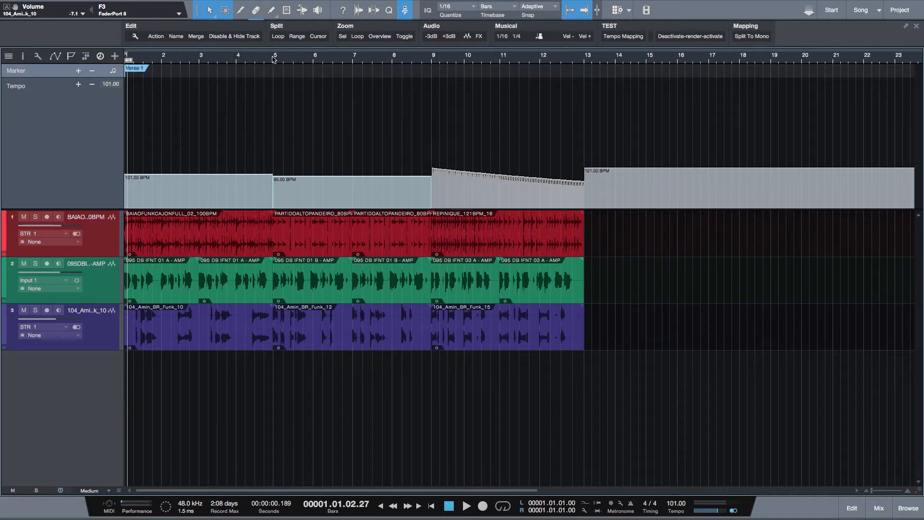
pyautogui.click(274, 59)
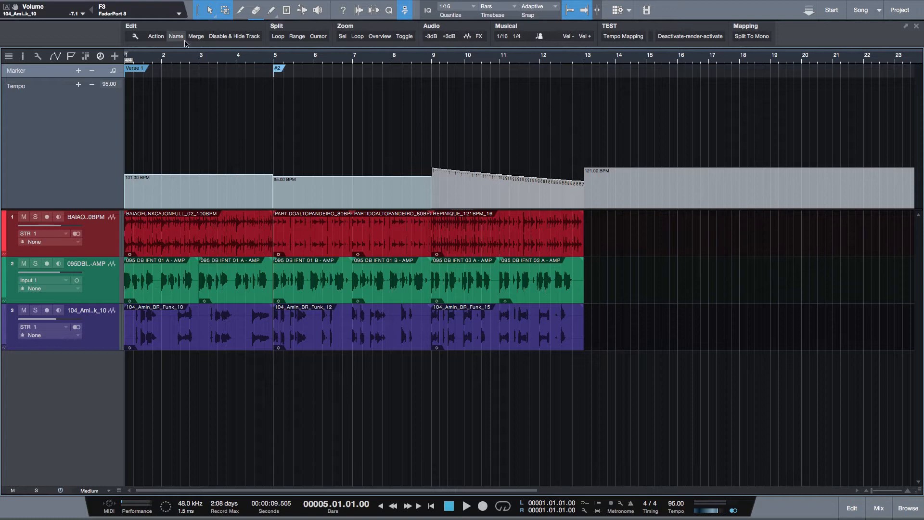
pyautogui.click(176, 37)
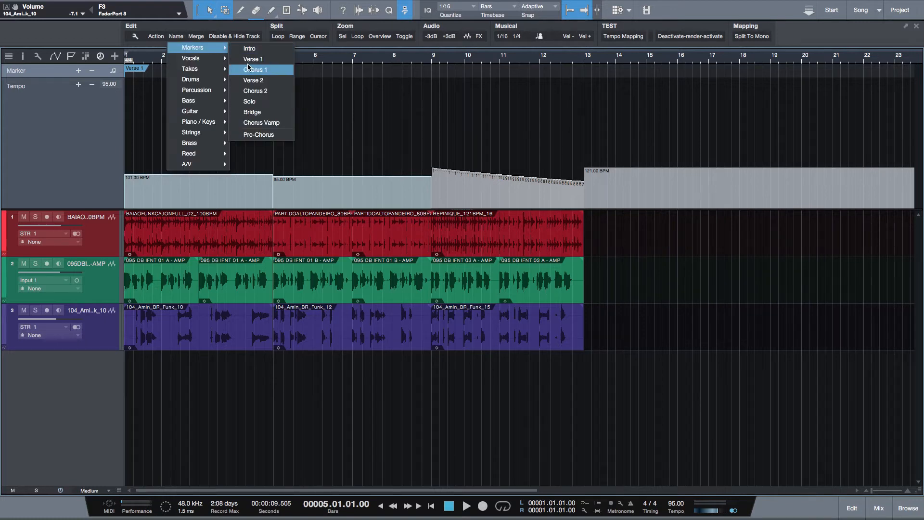
pyautogui.click(255, 69)
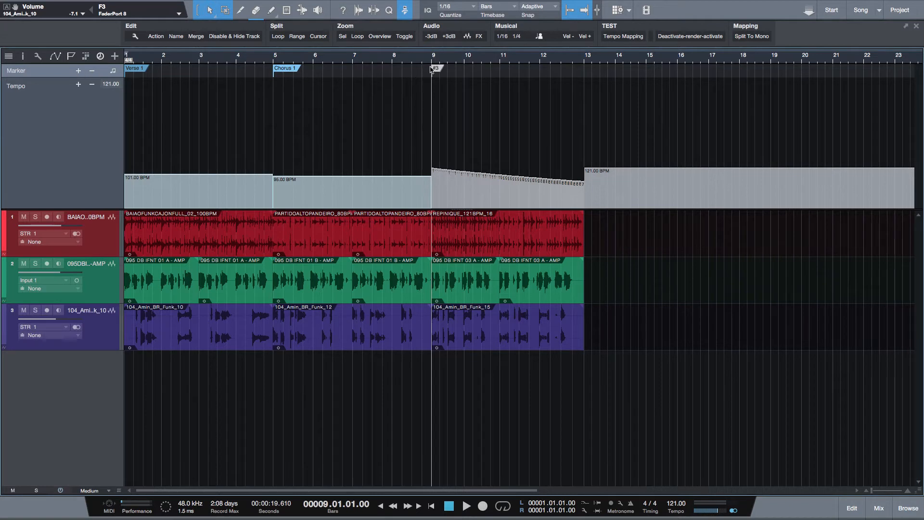
# Name the bar 9 marker Verse 2 and the bar 13 marker Loop End
pyautogui.click(175, 36)
pyautogui.write('Verse 2')
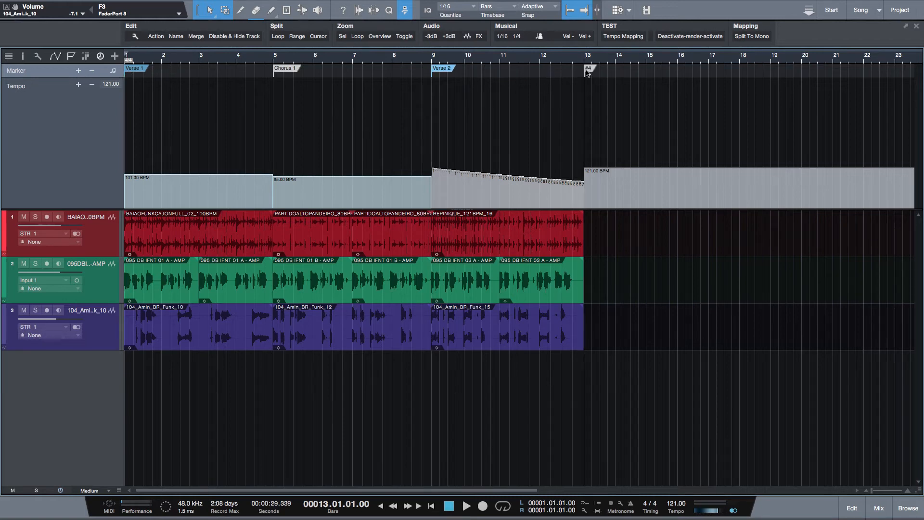
pyautogui.doubleClick(588, 69)
pyautogui.write('Loop')
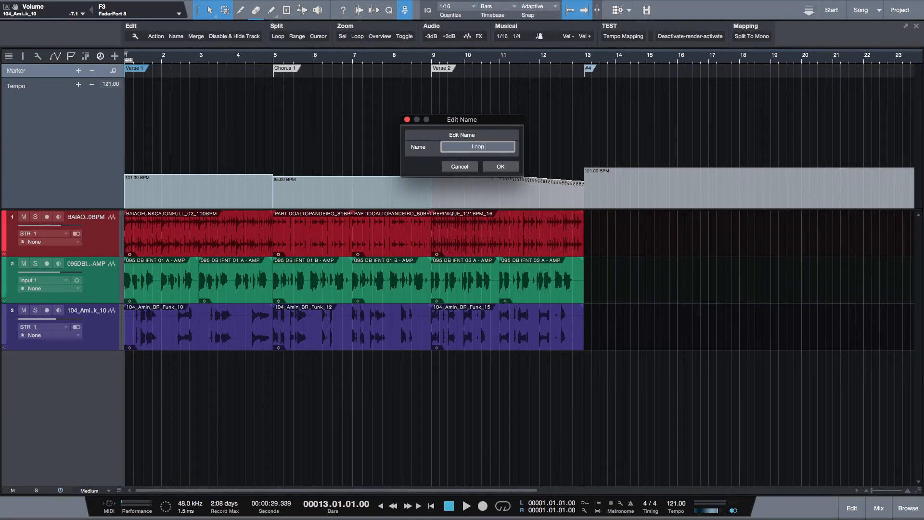
pyautogui.click(499, 166)
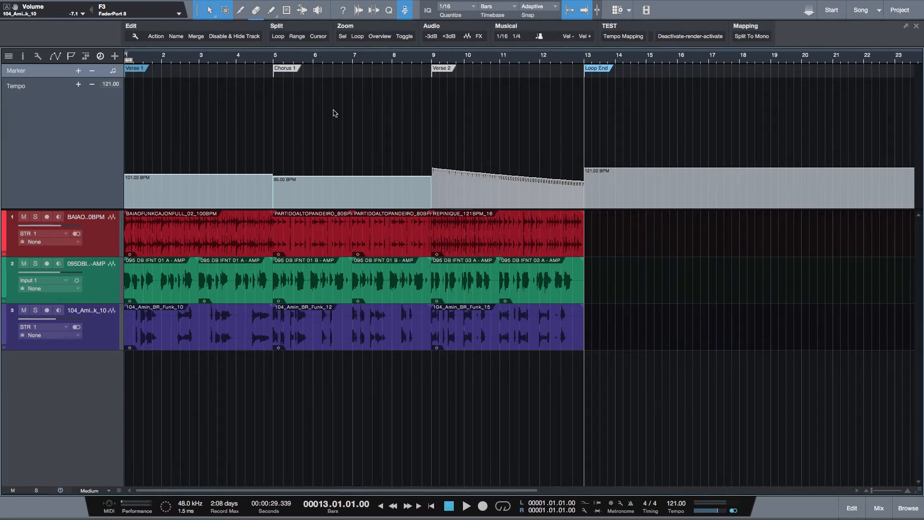
pyautogui.moveTo(623, 386)
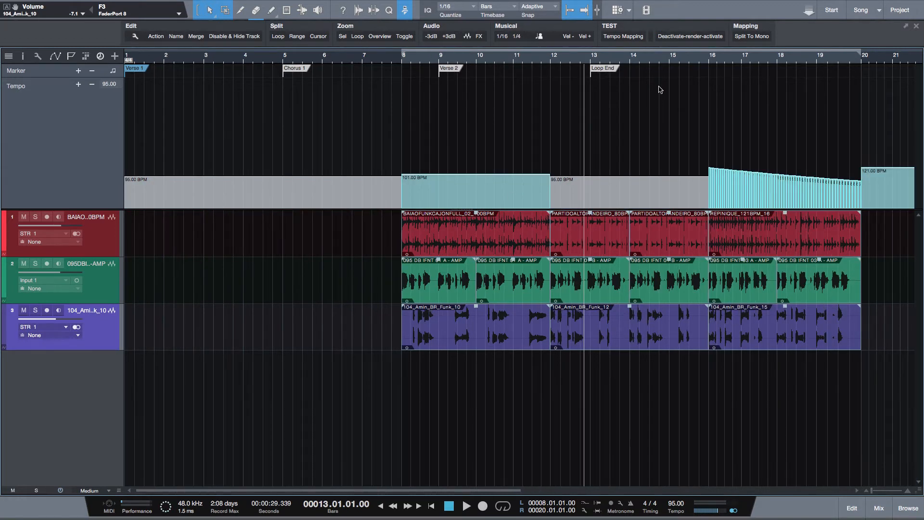
pyautogui.moveTo(527, 154)
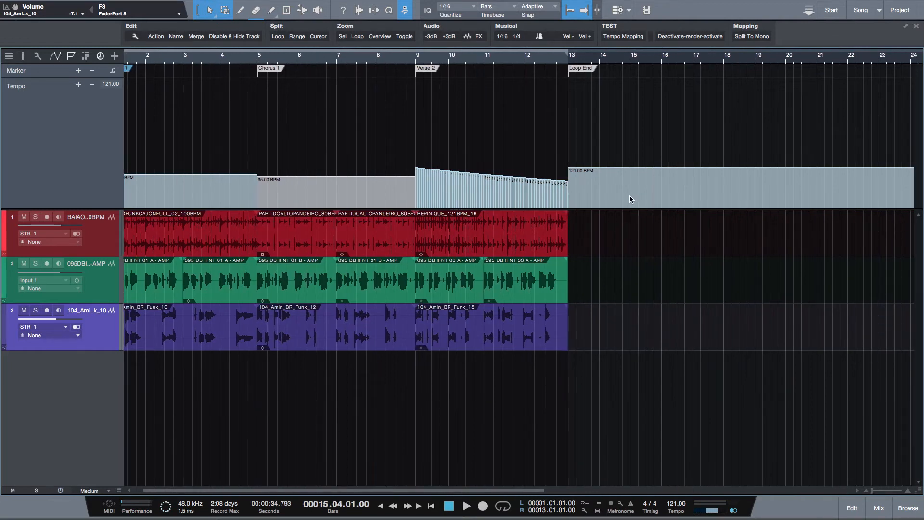
pyautogui.moveTo(697, 59)
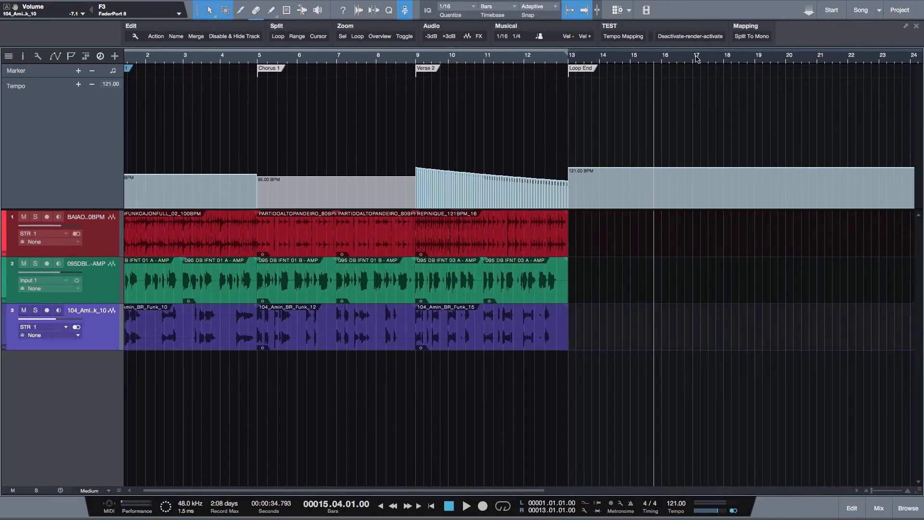
pyautogui.moveTo(817, 58)
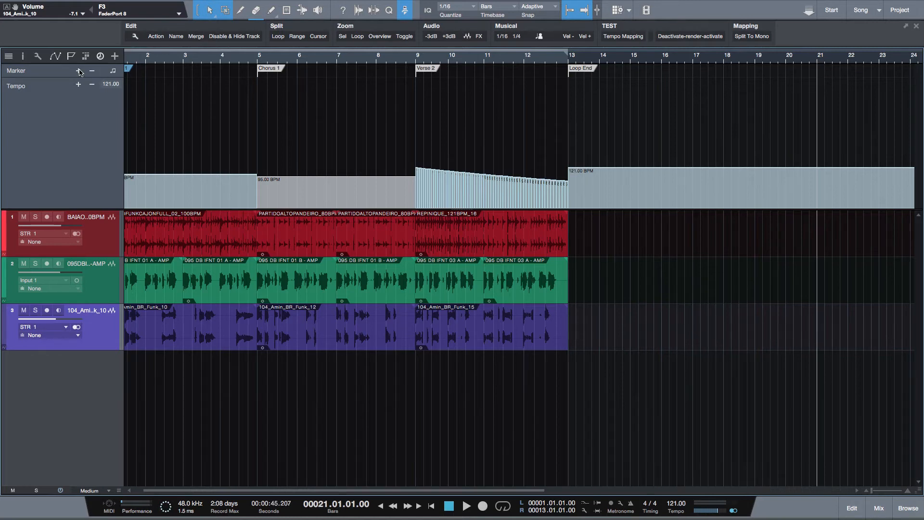
pyautogui.moveTo(823, 69)
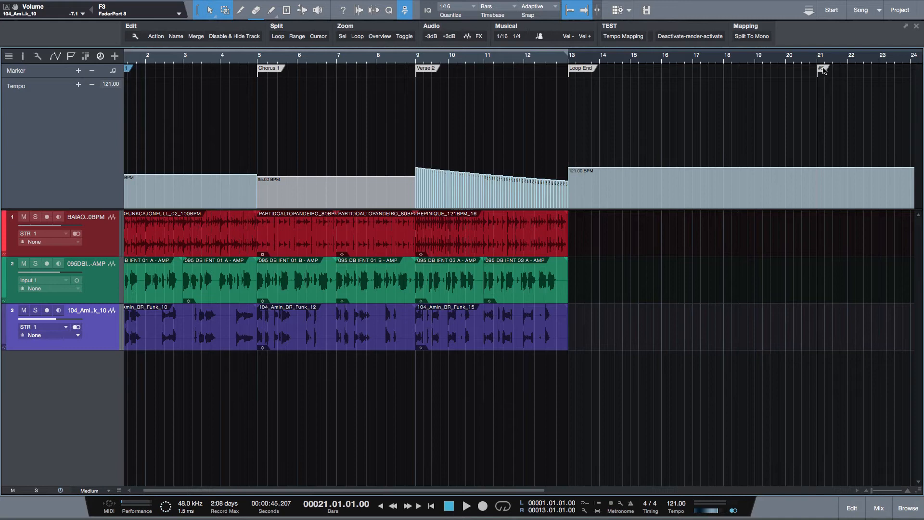
# Add a fifth marker at bar 21, keeping its default numbered name
pyautogui.doubleClick(824, 68)
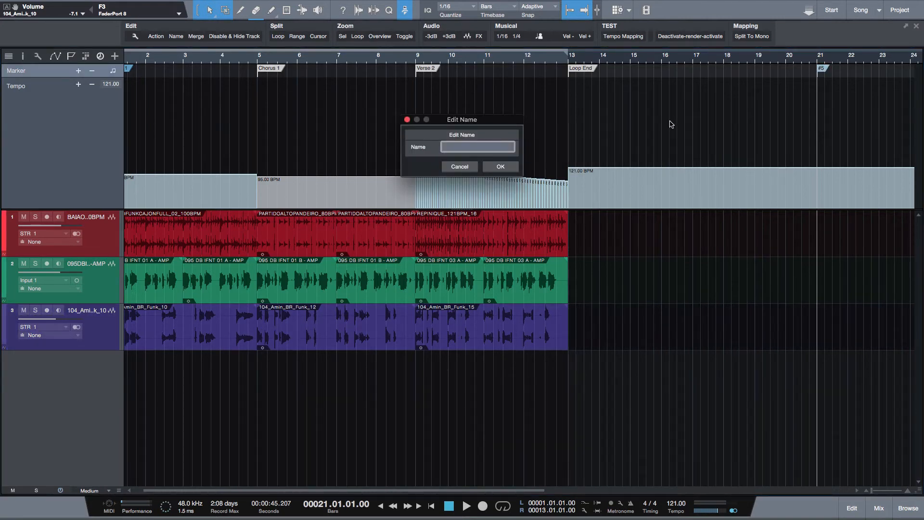
pyautogui.moveTo(665, 131)
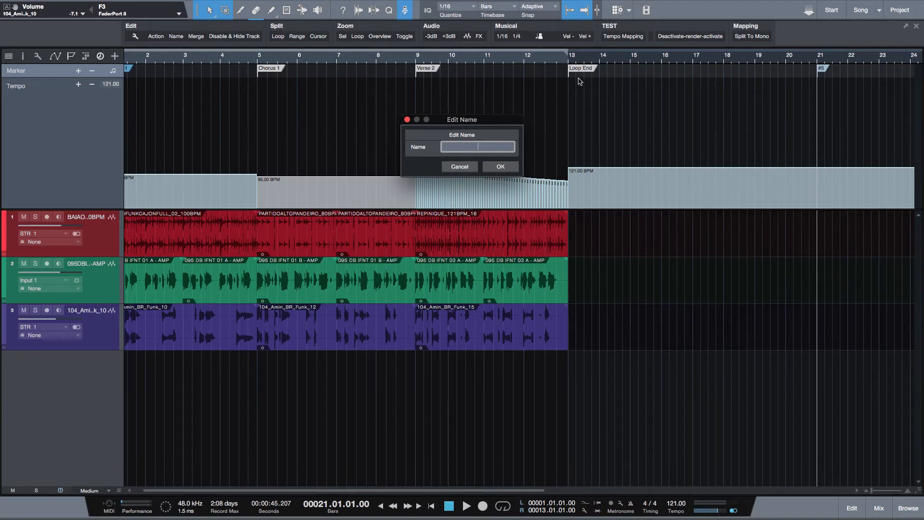
pyautogui.write('Loop En')
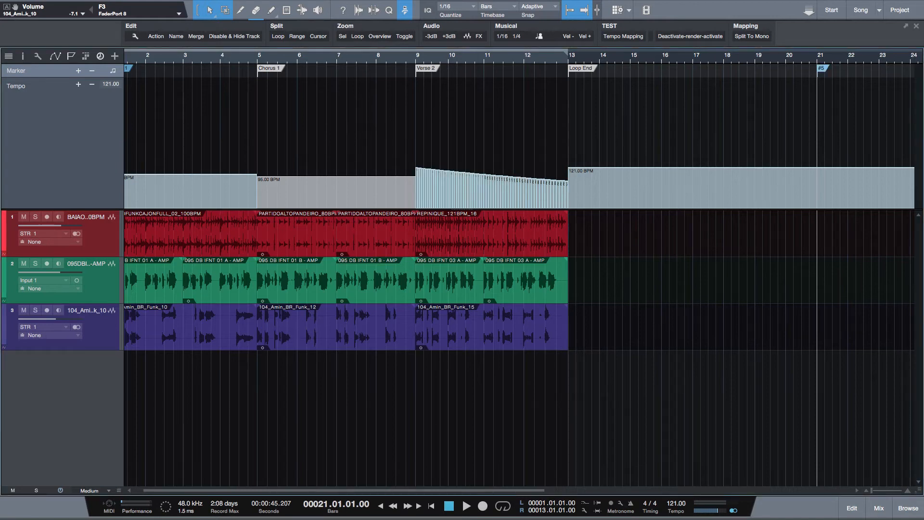
pyautogui.moveTo(586, 75)
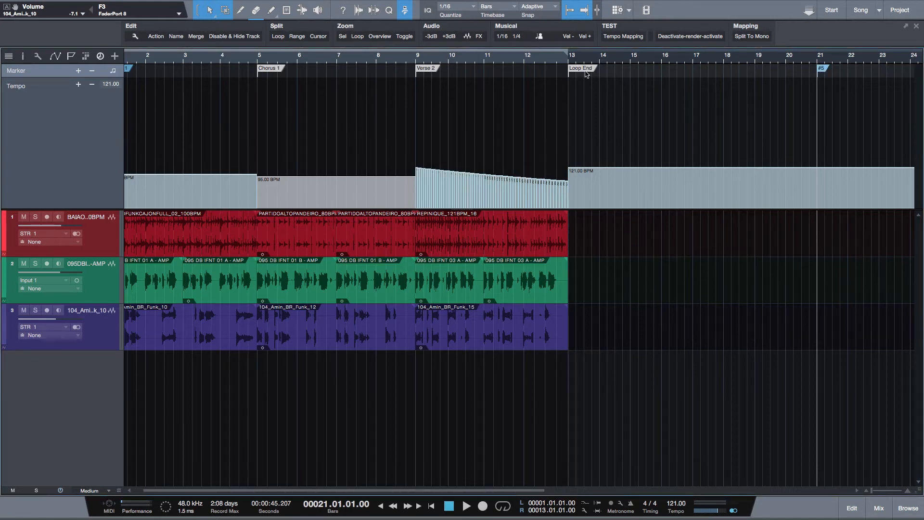
# Generate arranger sections from the markers; colour Verse 1 green, Chorus 1 red, Verse 2 blue
pyautogui.rightClick(581, 68)
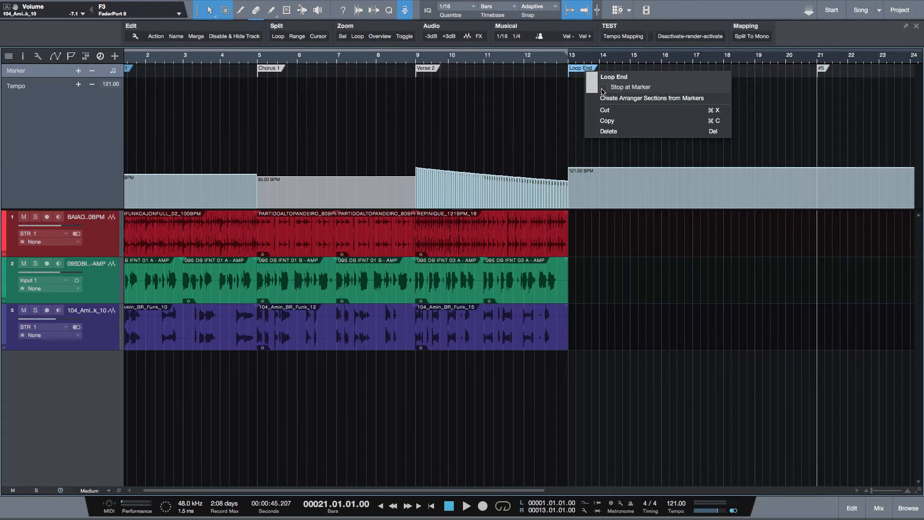
pyautogui.click(651, 98)
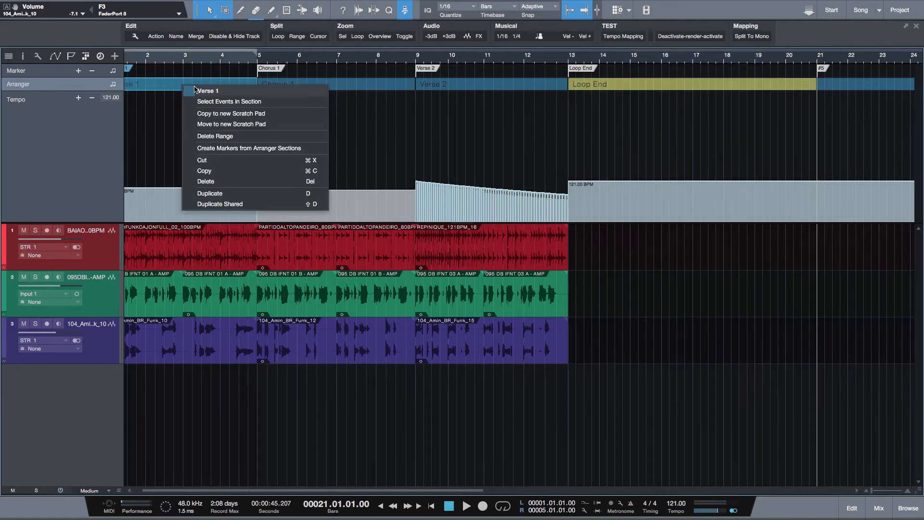
pyautogui.click(207, 90)
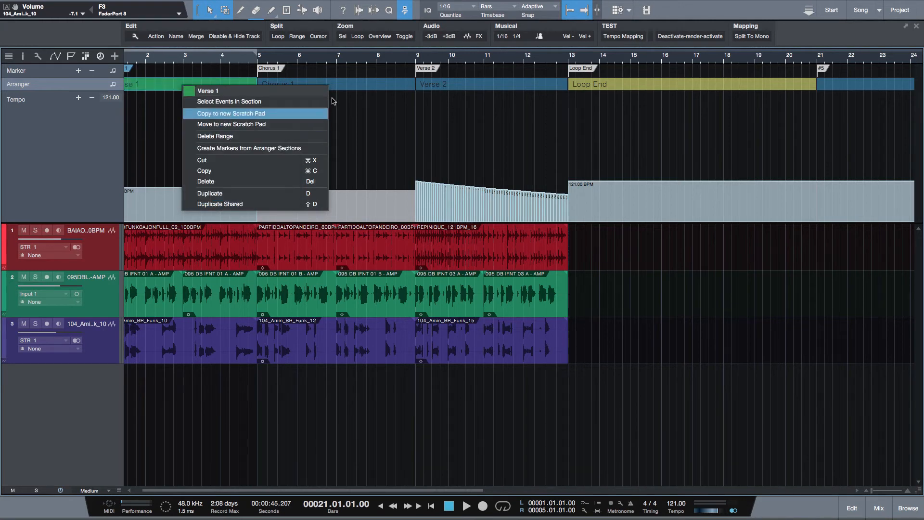
pyautogui.rightClick(289, 84)
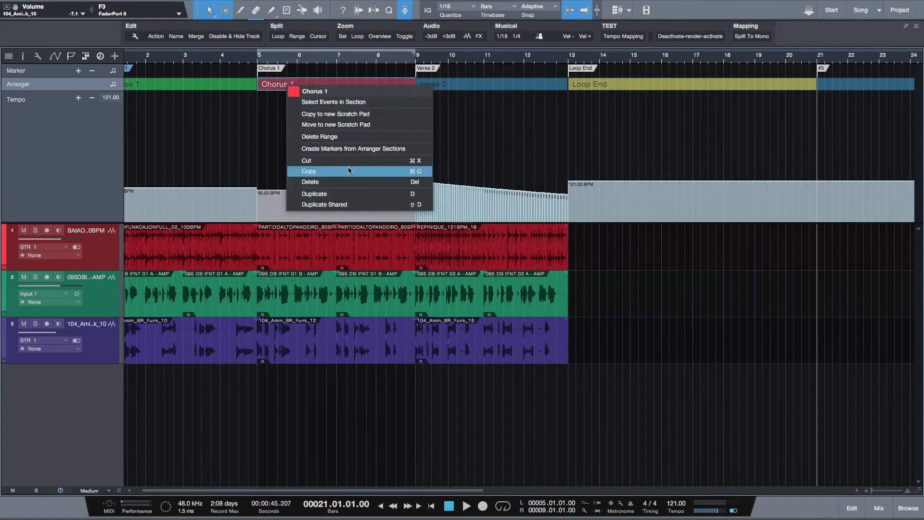
pyautogui.rightClick(433, 83)
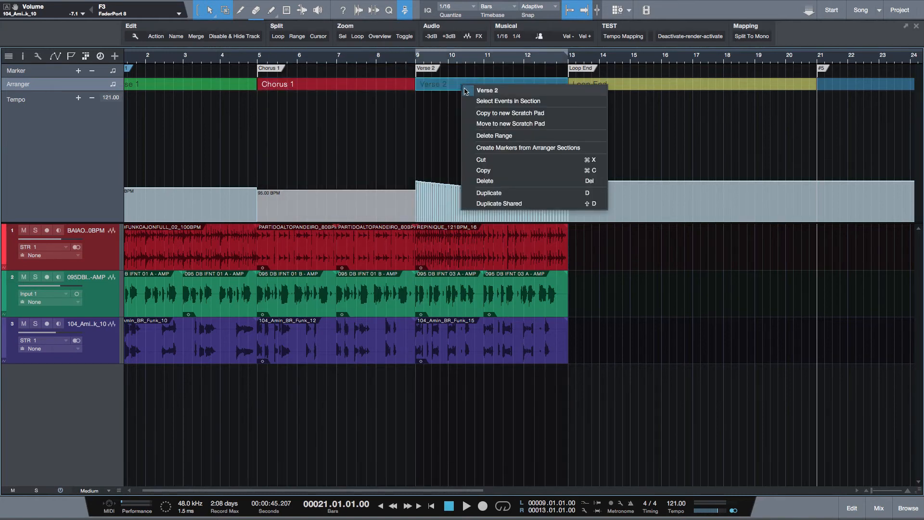
pyautogui.click(471, 90)
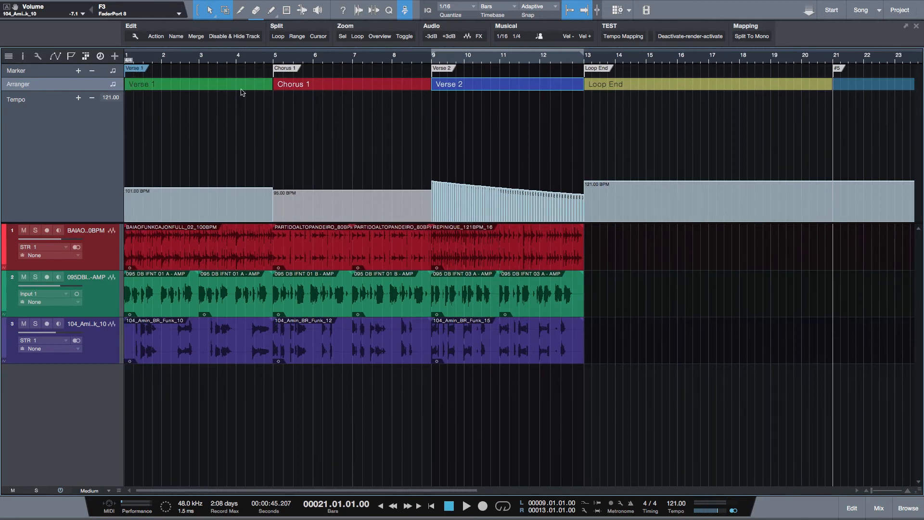
pyautogui.moveTo(129, 83)
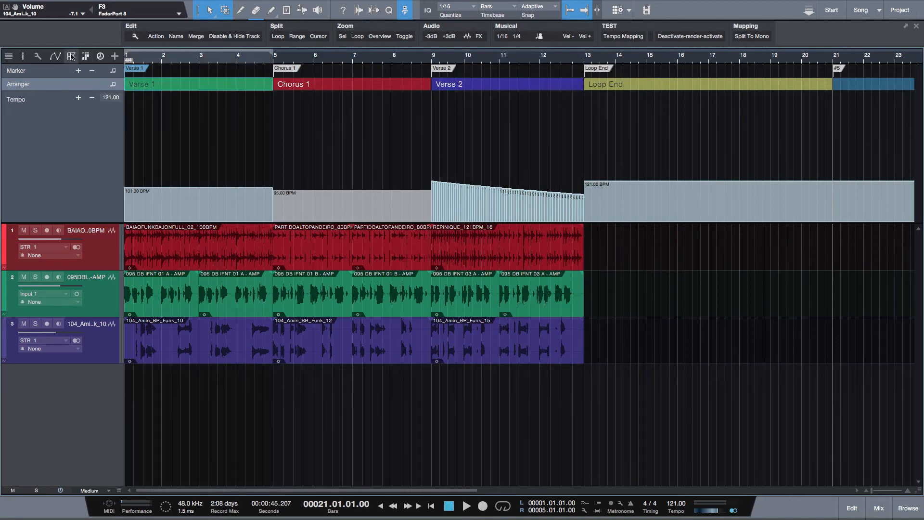
# Reorder the Arranger list so Loop End precedes Verse 1, Chorus 1 and Verse 2
pyautogui.click(9, 55)
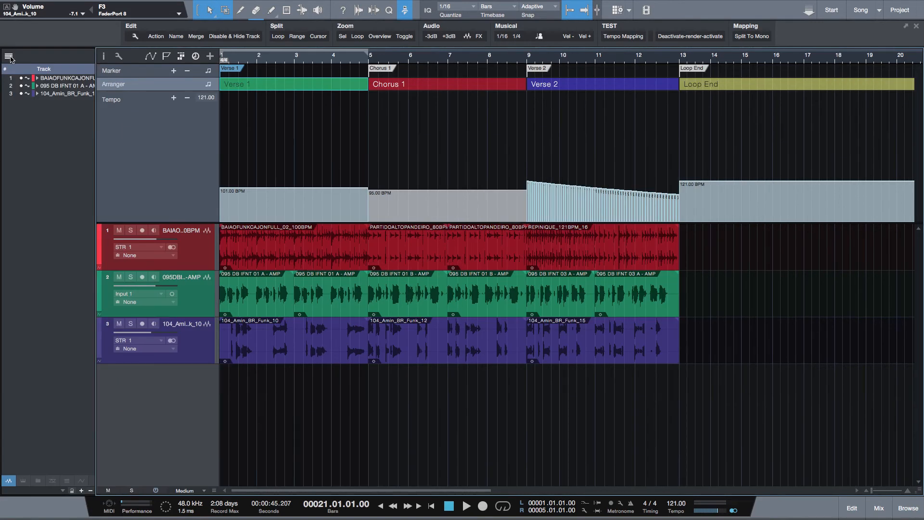
pyautogui.click(9, 56)
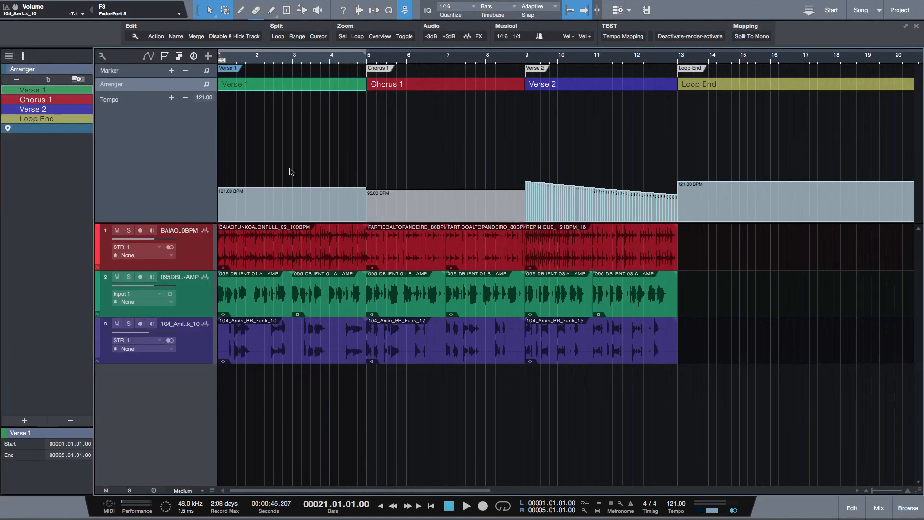
pyautogui.click(37, 118)
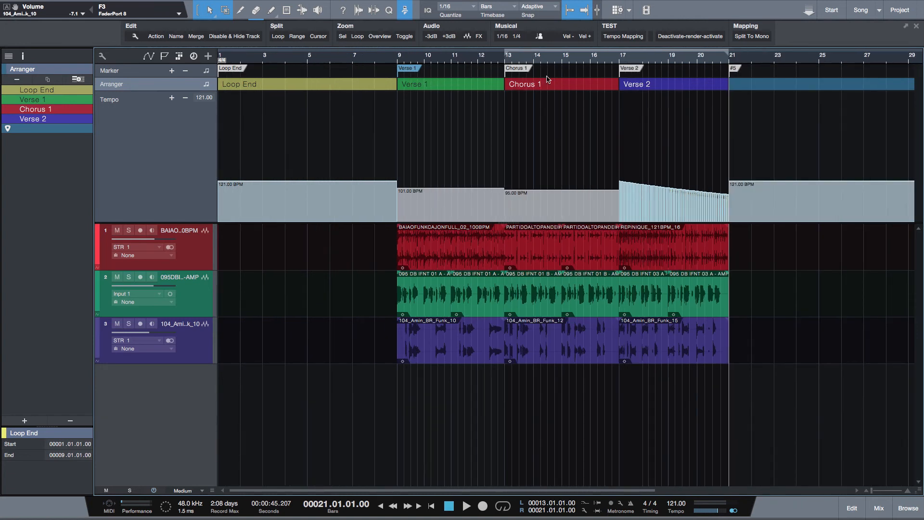
pyautogui.moveTo(416, 69)
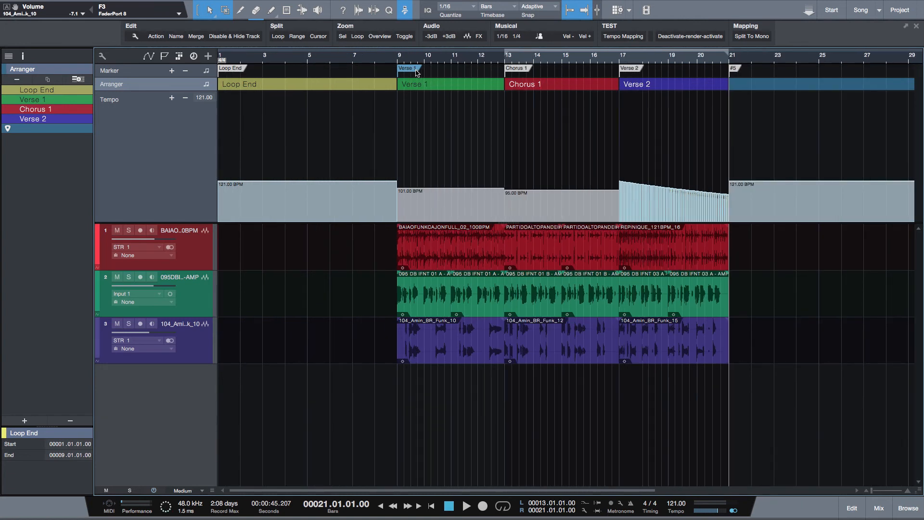
pyautogui.click(405, 69)
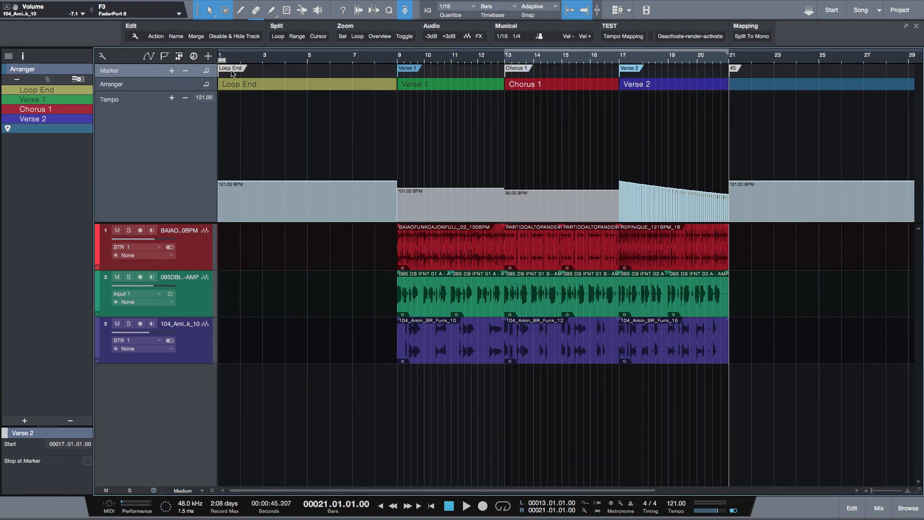
# Move the Loop End marker to bar 21 and delete the #5 marker
pyautogui.click(231, 68)
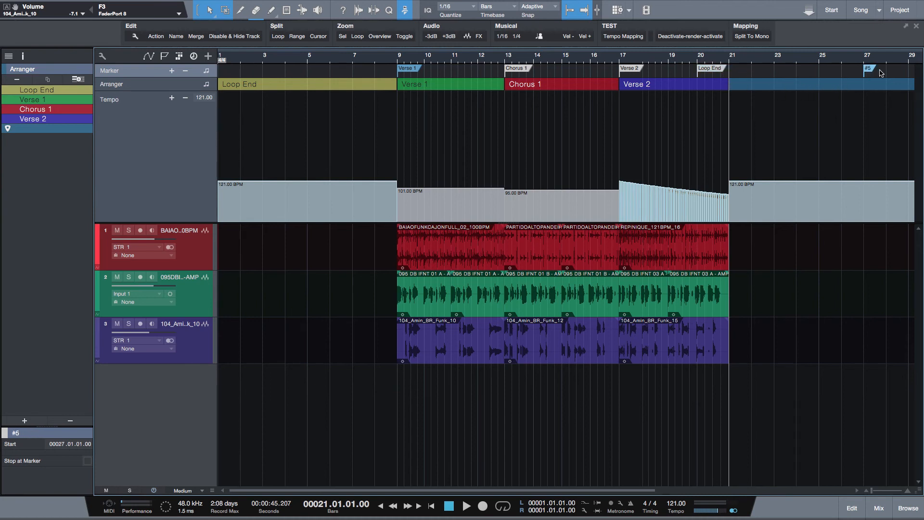
pyautogui.rightClick(868, 68)
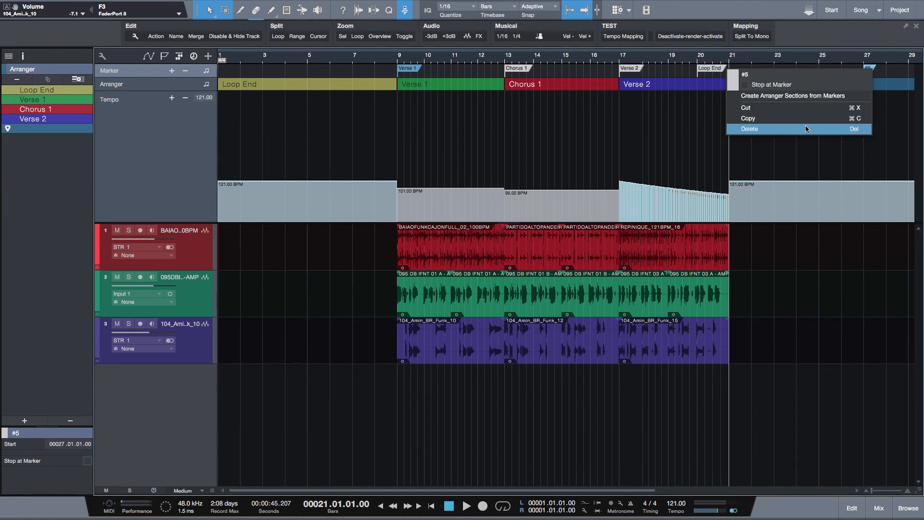
pyautogui.click(750, 128)
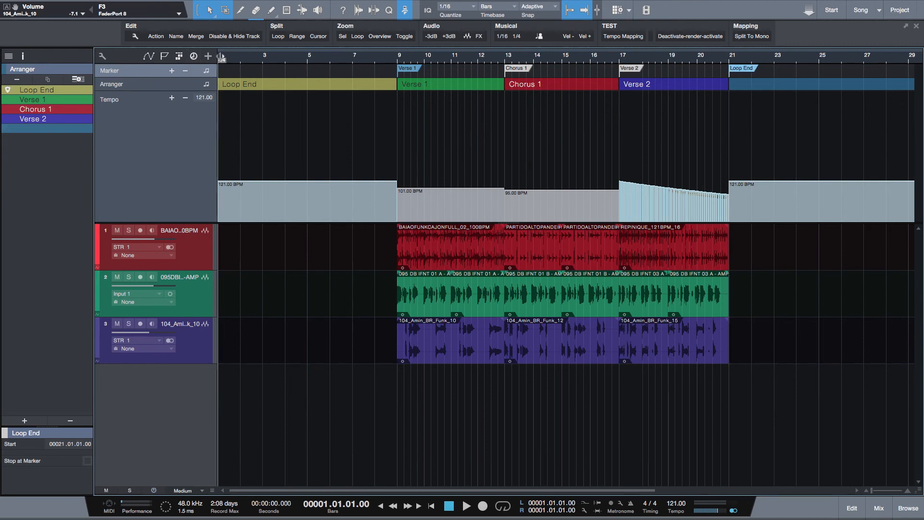
# Add an Intro marker at bar 1 and verify the Intro, Verse 1 and Chorus 1 positions
pyautogui.click(171, 70)
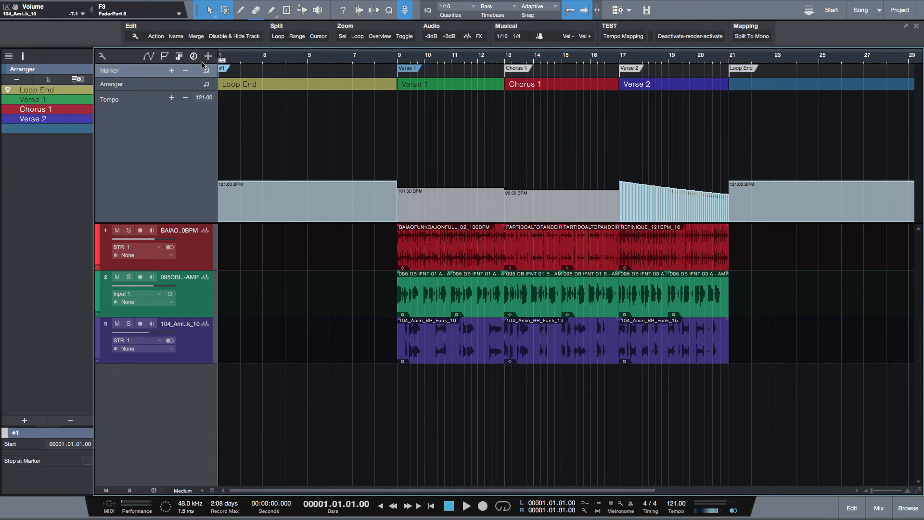
pyautogui.click(172, 71)
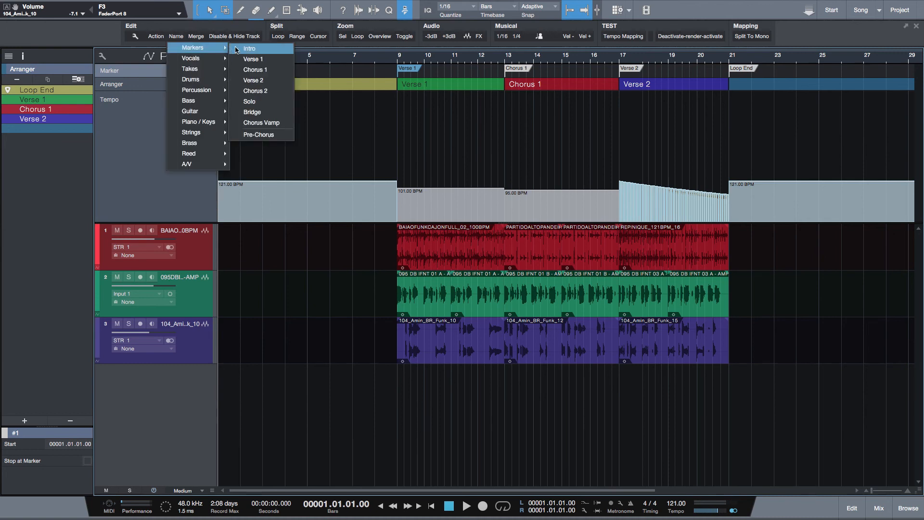
pyautogui.click(250, 47)
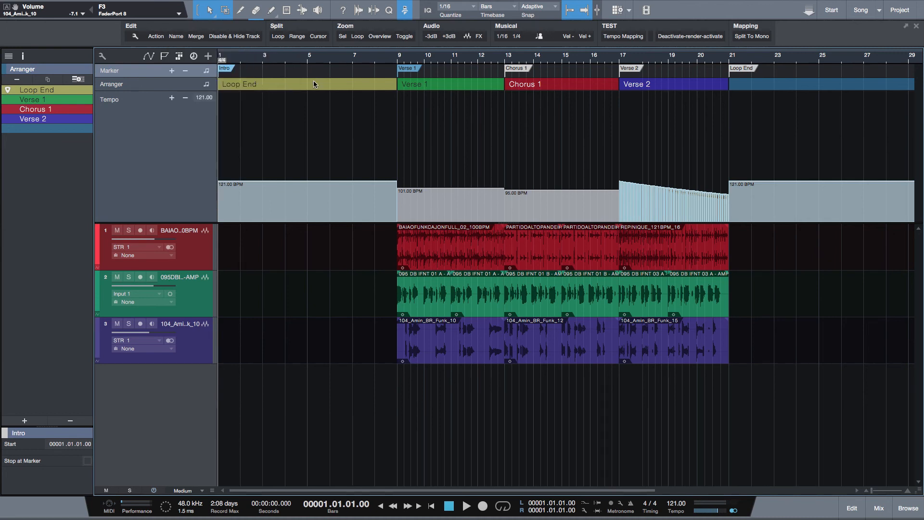
pyautogui.click(407, 69)
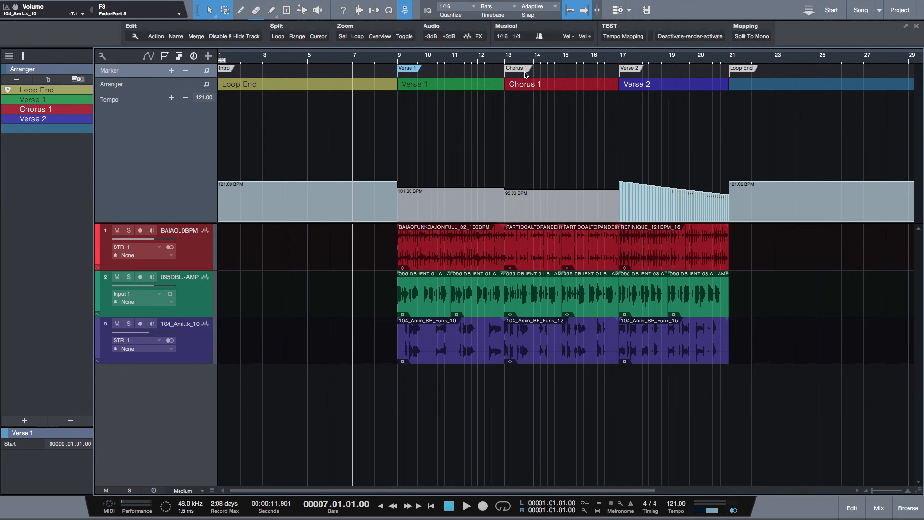
pyautogui.click(523, 68)
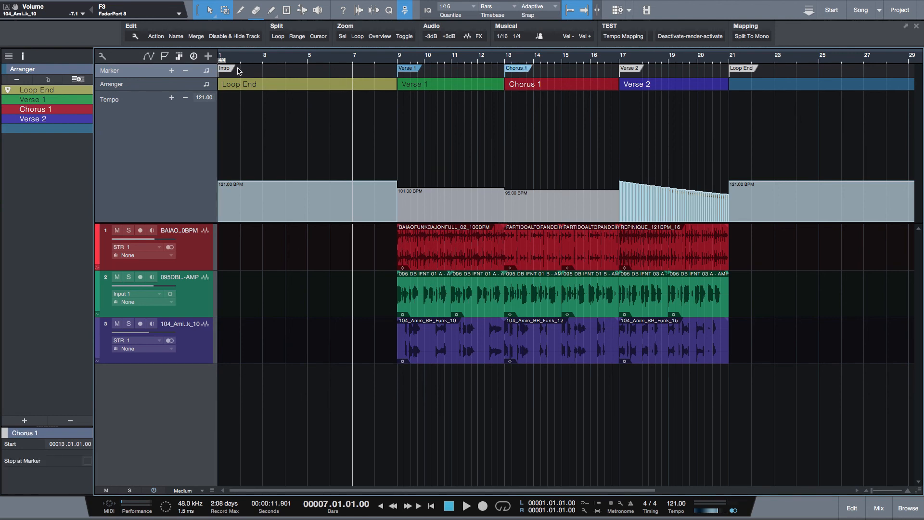
pyautogui.click(225, 68)
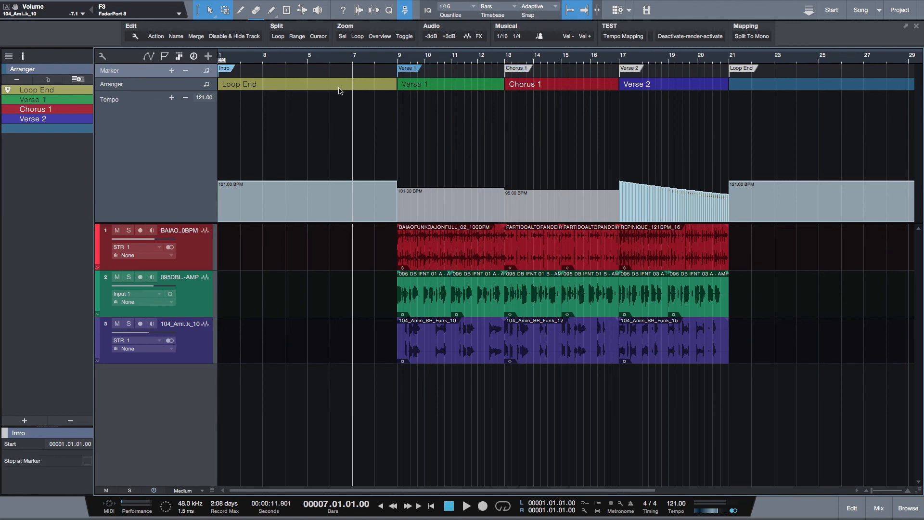